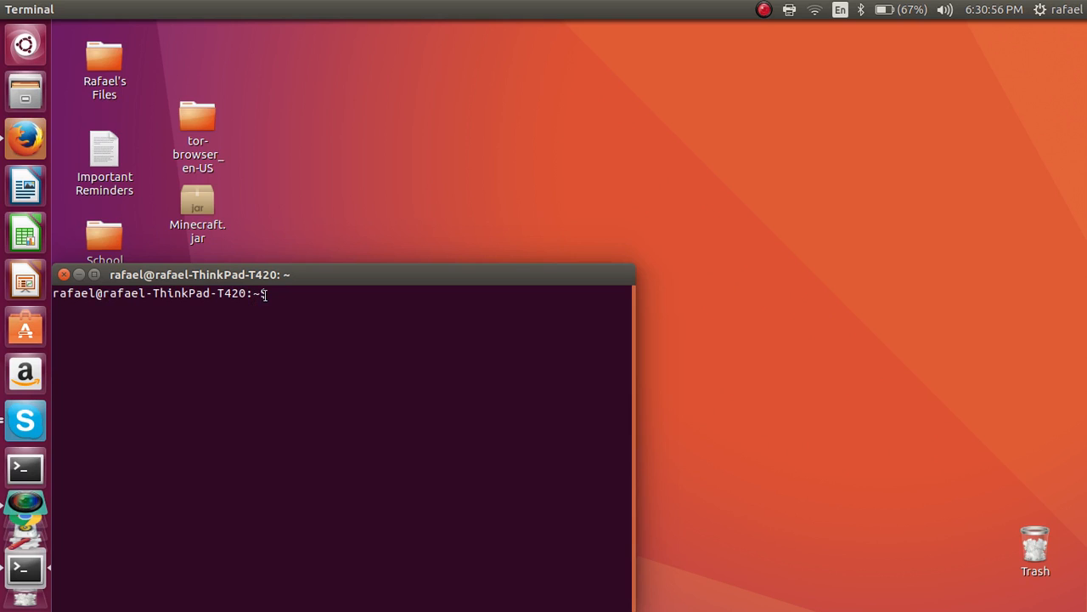
Open ~/.bashrc in gedit from the Terminal prompt.
triple_click(162, 293)
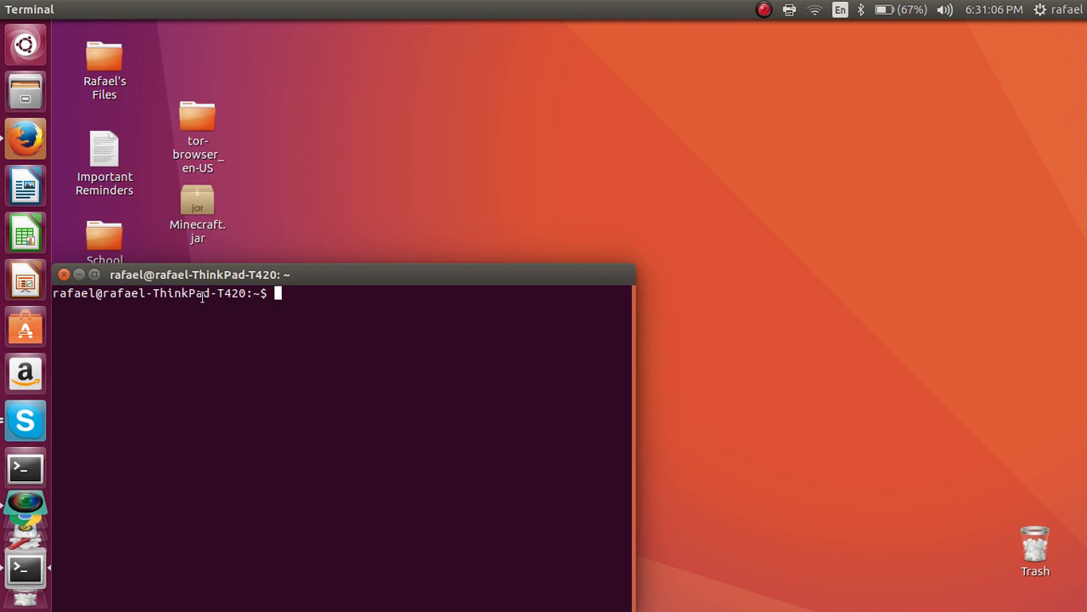
triple_click(165, 292)
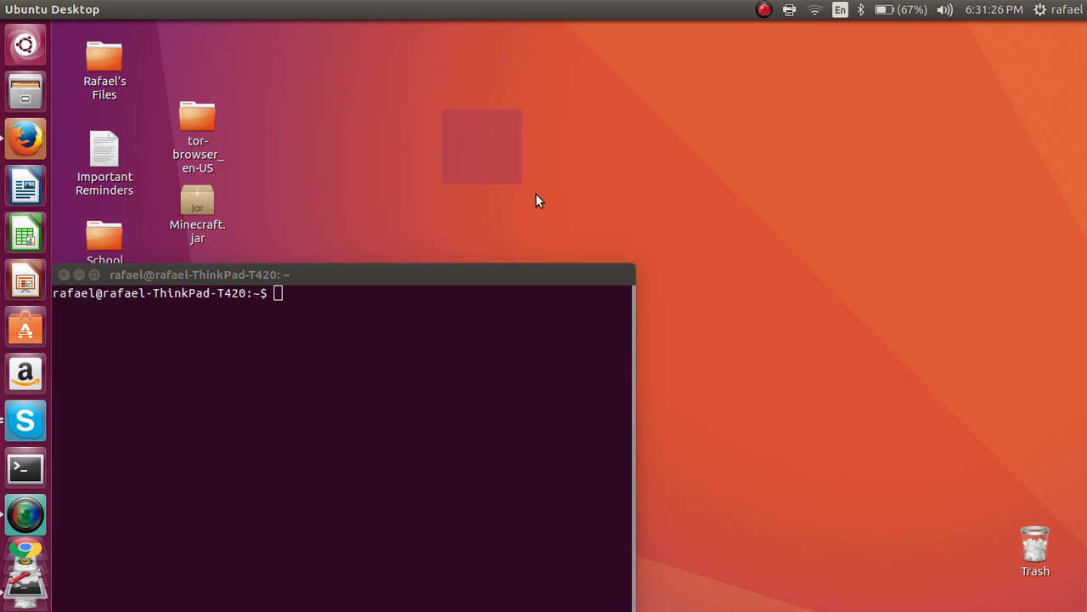
mouse_move(476, 286)
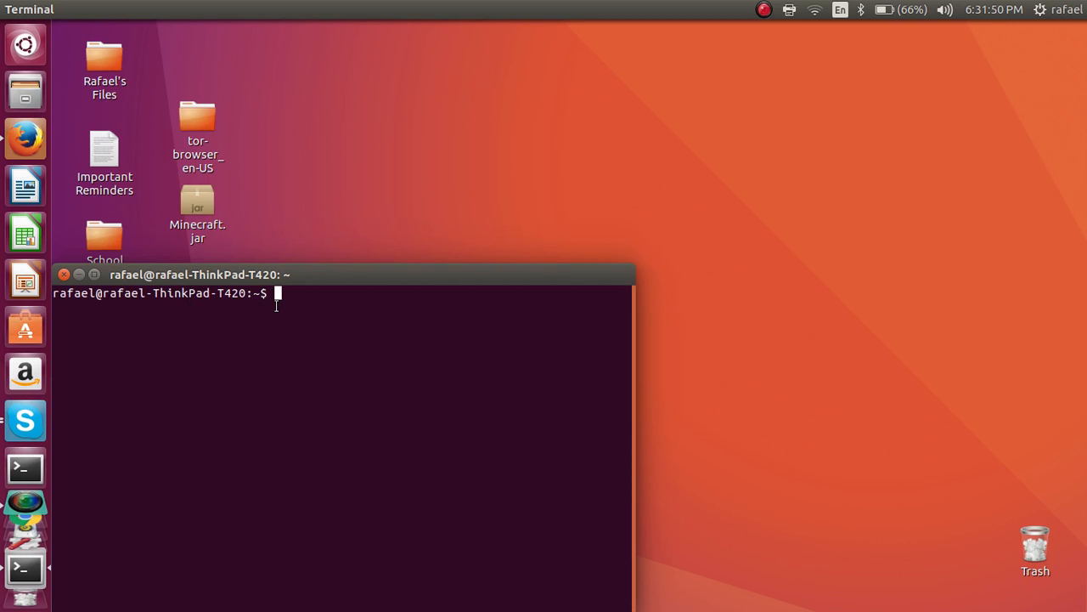
mouse_move(399, 301)
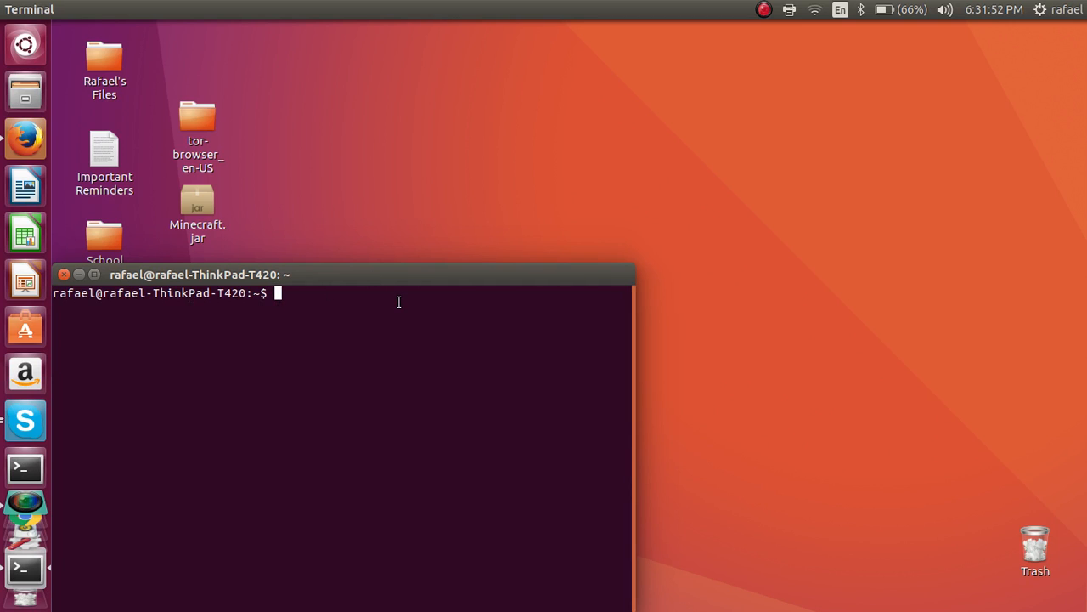
type("gedit")
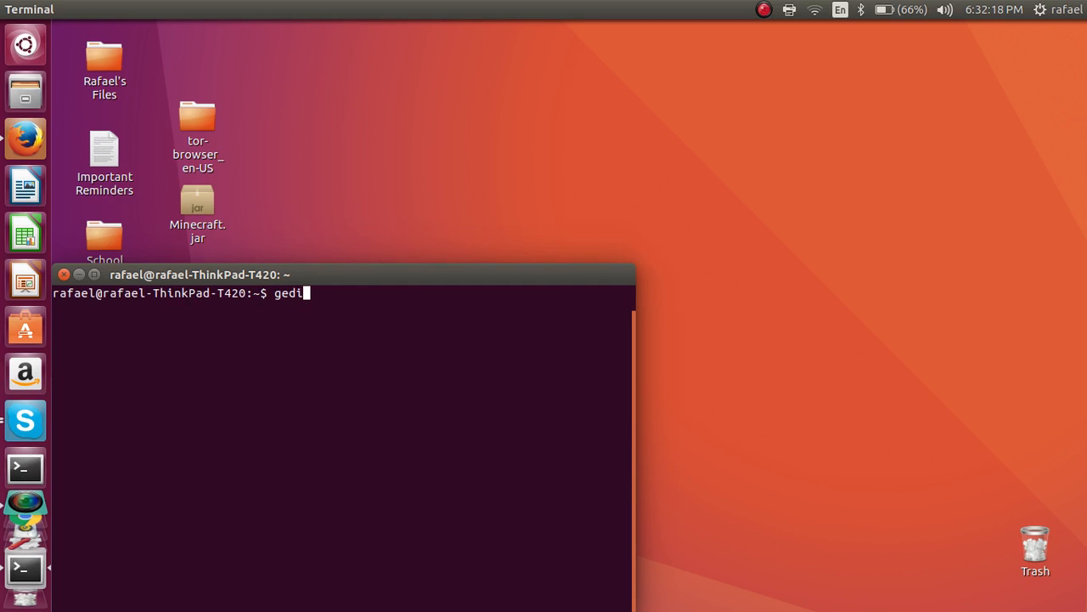
type("~/.")
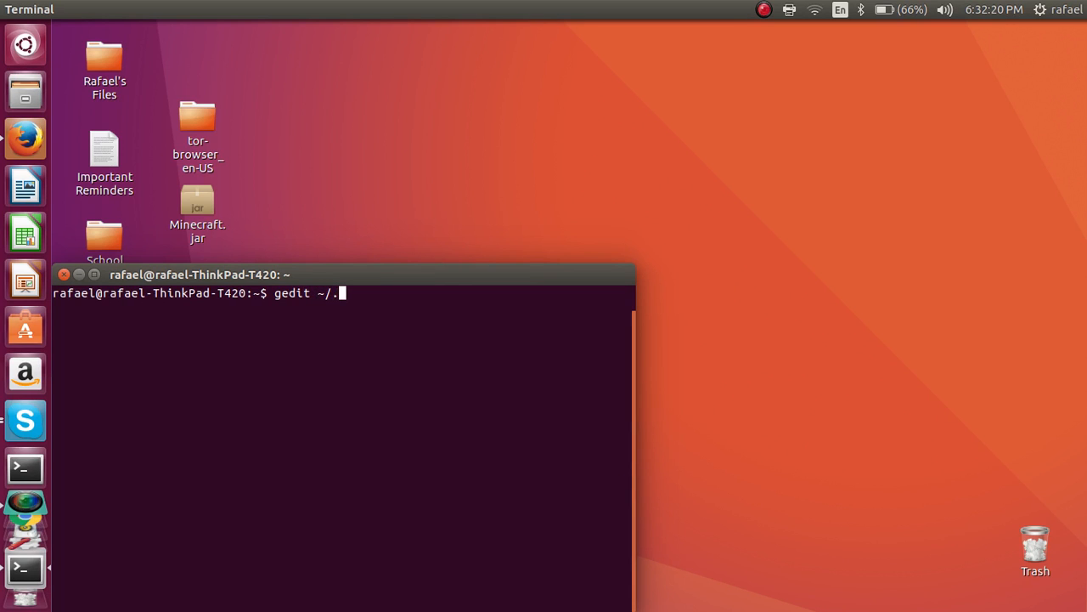
type("bashrc")
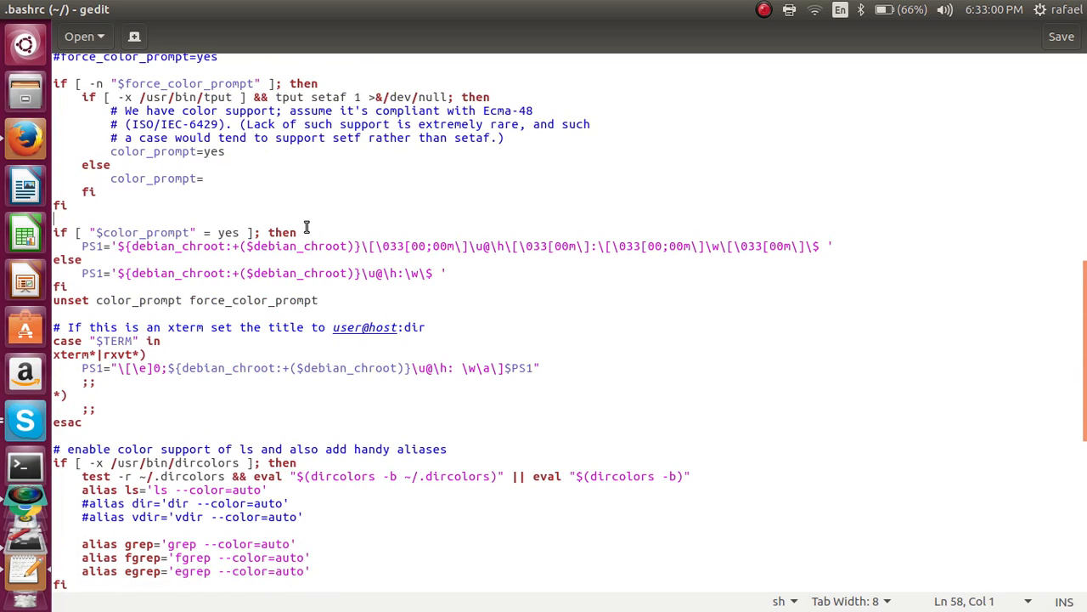
mouse_move(304, 228)
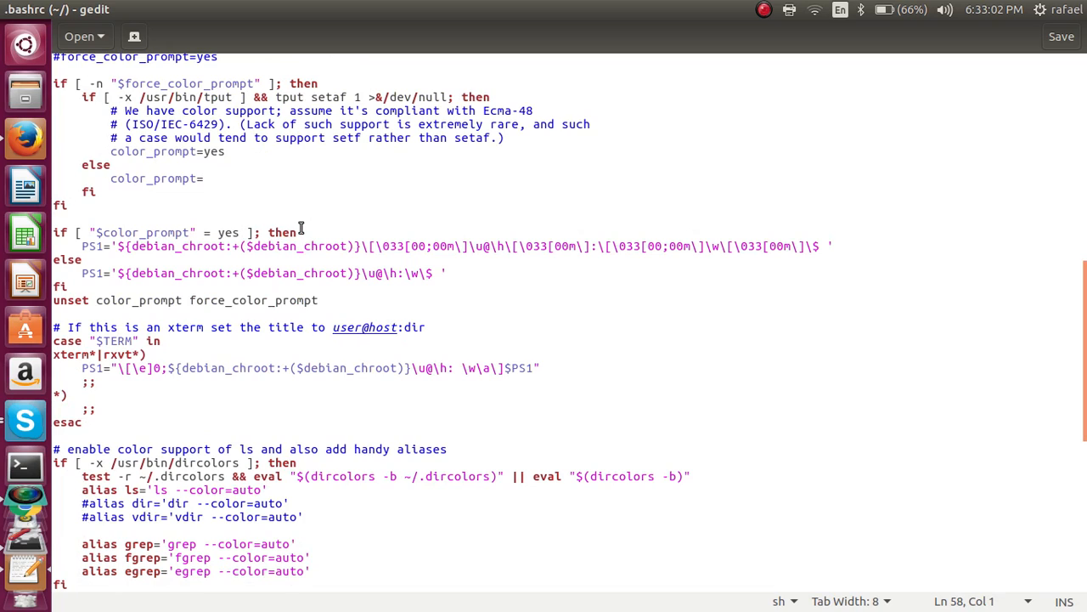
left_click_drag(119, 232, 296, 232)
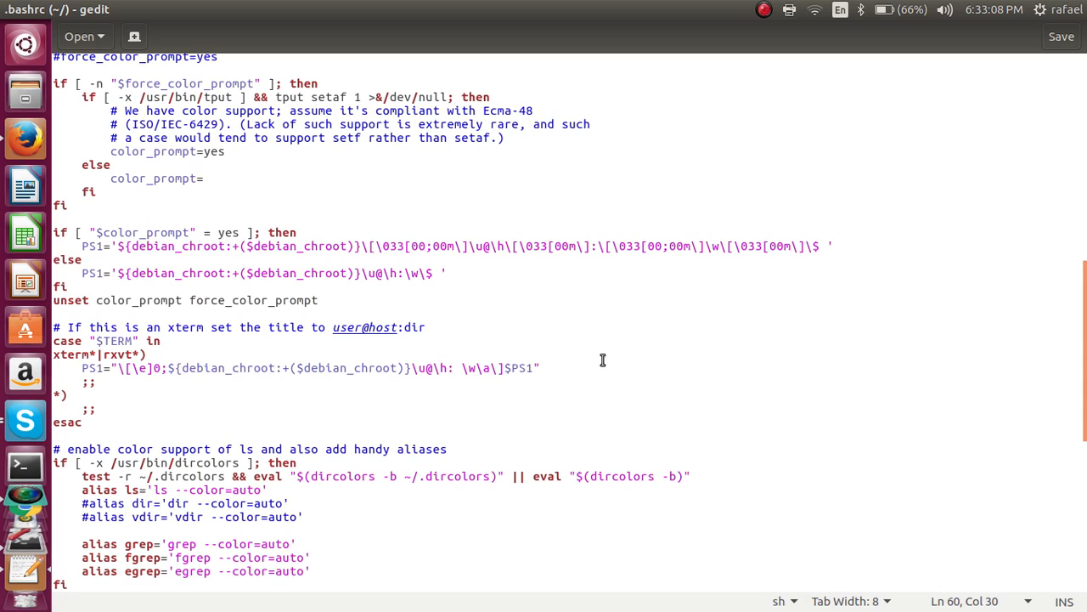
left_click_drag(123, 246, 123, 273)
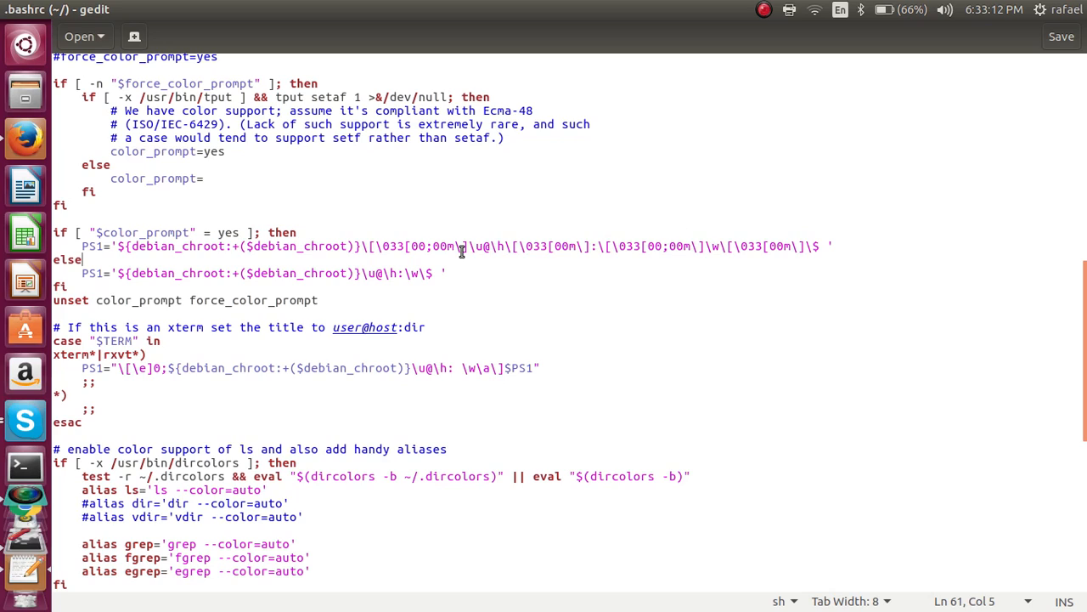
double_click(444, 246)
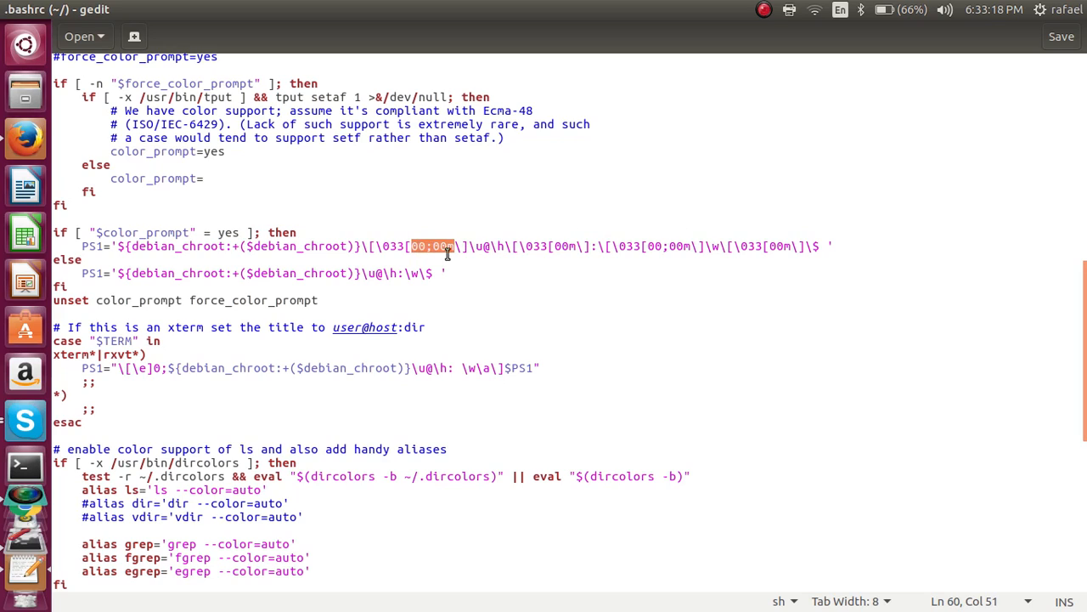
mouse_move(435, 262)
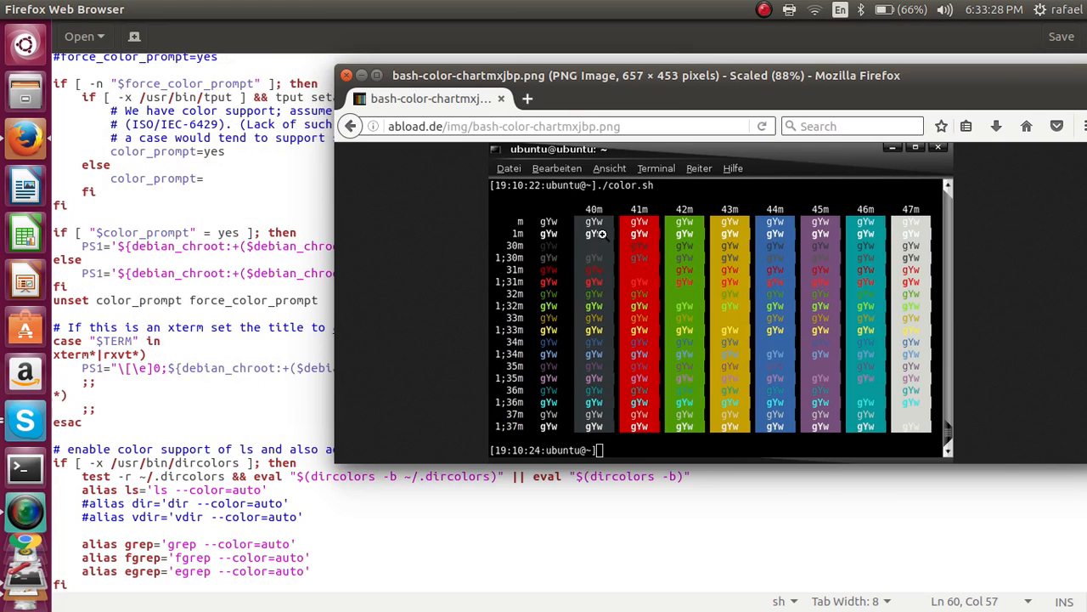
mouse_move(530, 325)
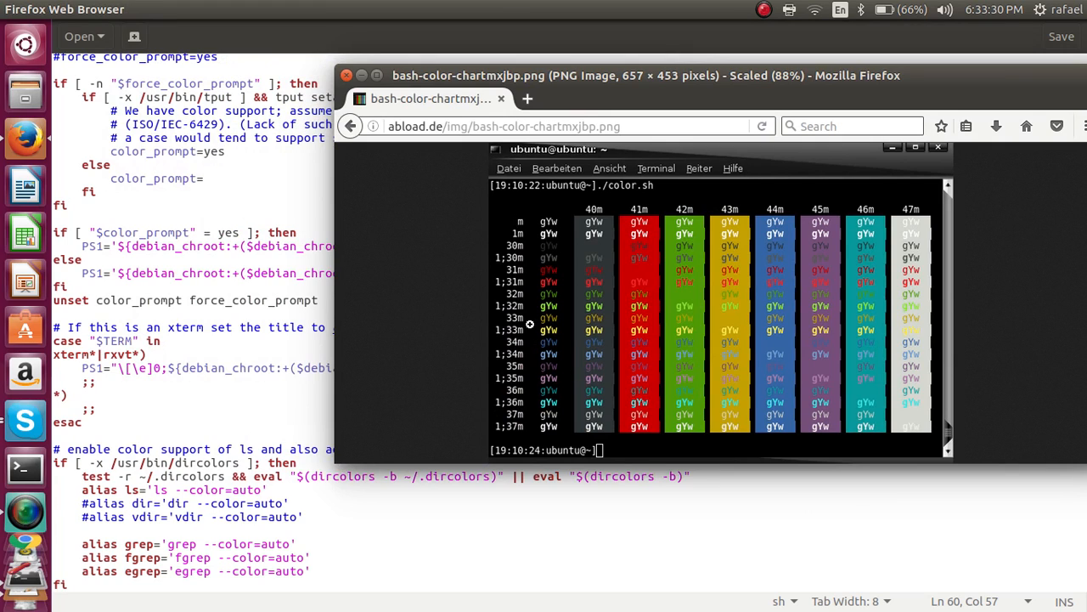
mouse_move(498, 256)
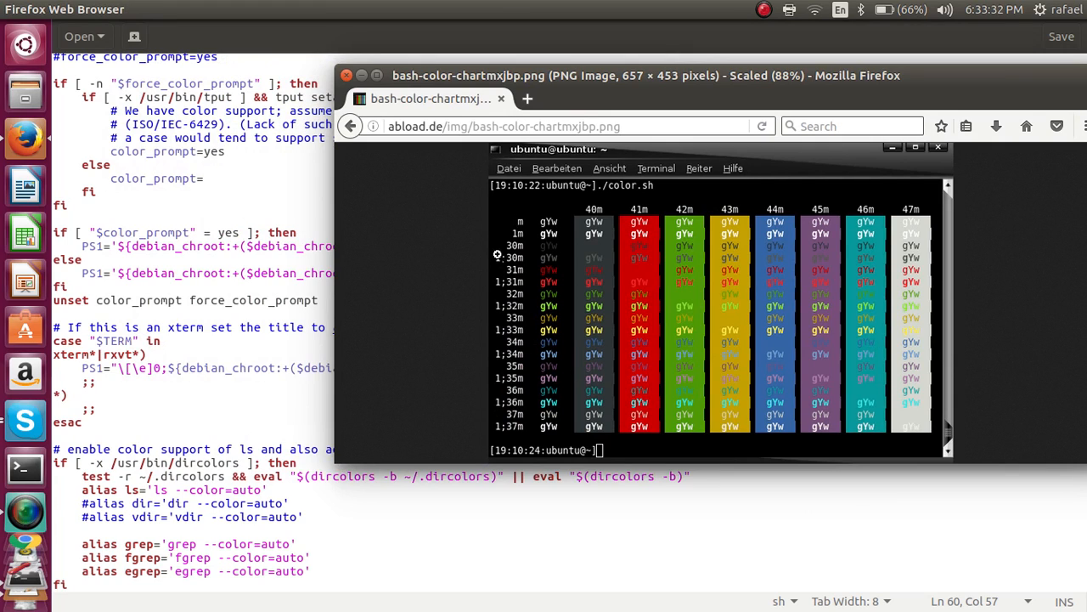
mouse_move(521, 257)
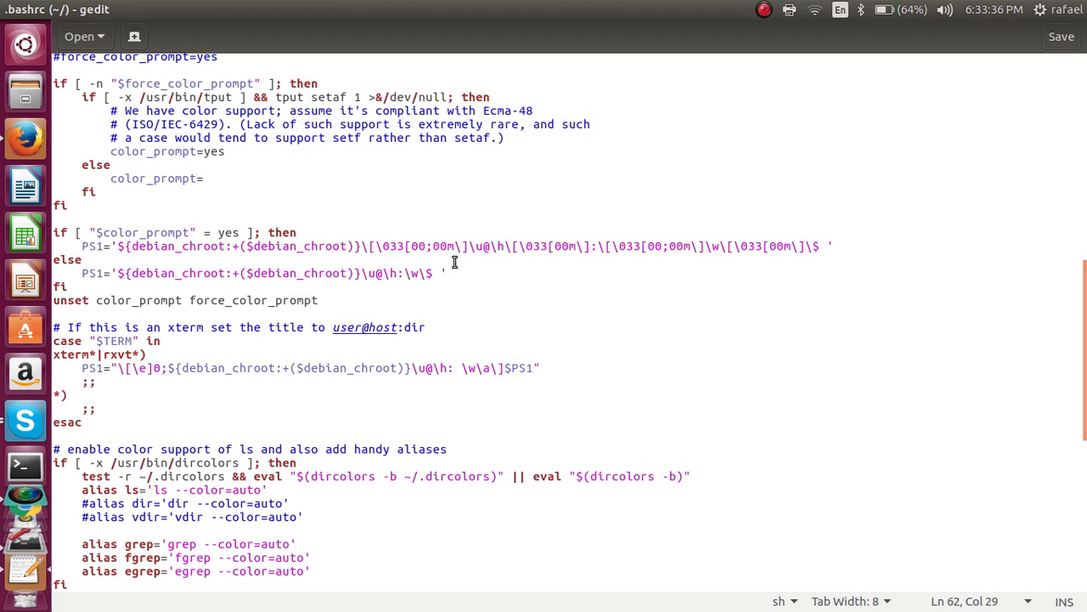
Change the PS1 colour code from 00;00m to 01;30m.
type("1")
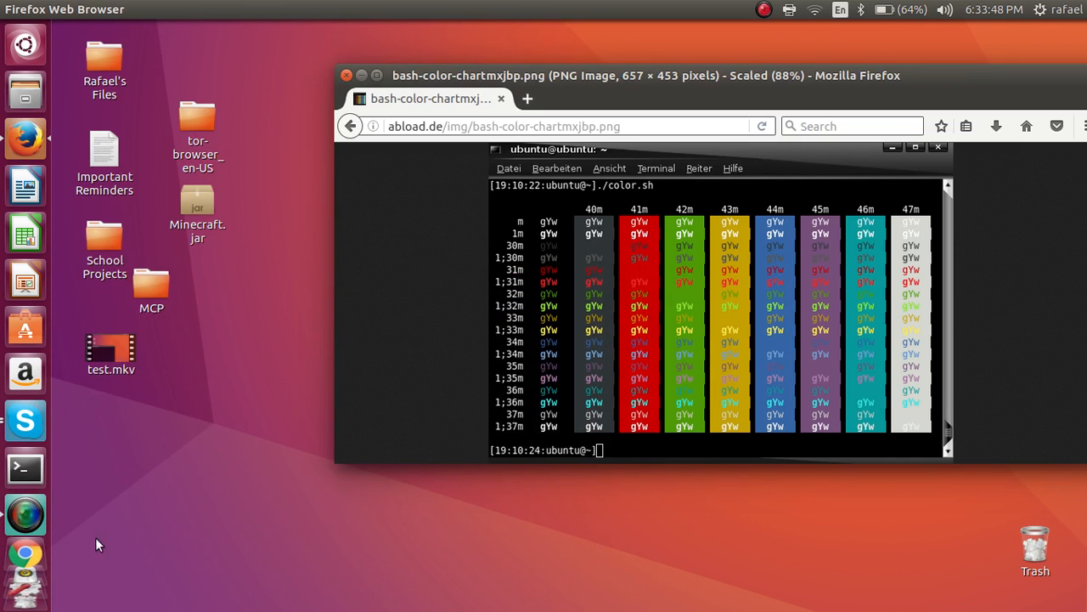
Launch a new Terminal window from the launcher to see the dark grey prompt.
left_click(25, 468)
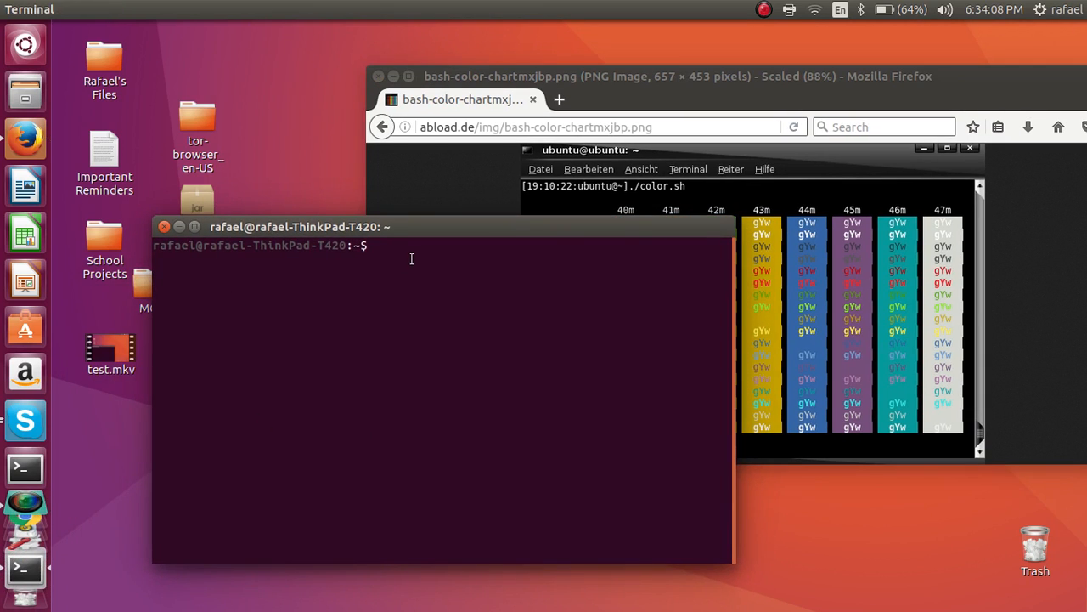
mouse_move(235, 255)
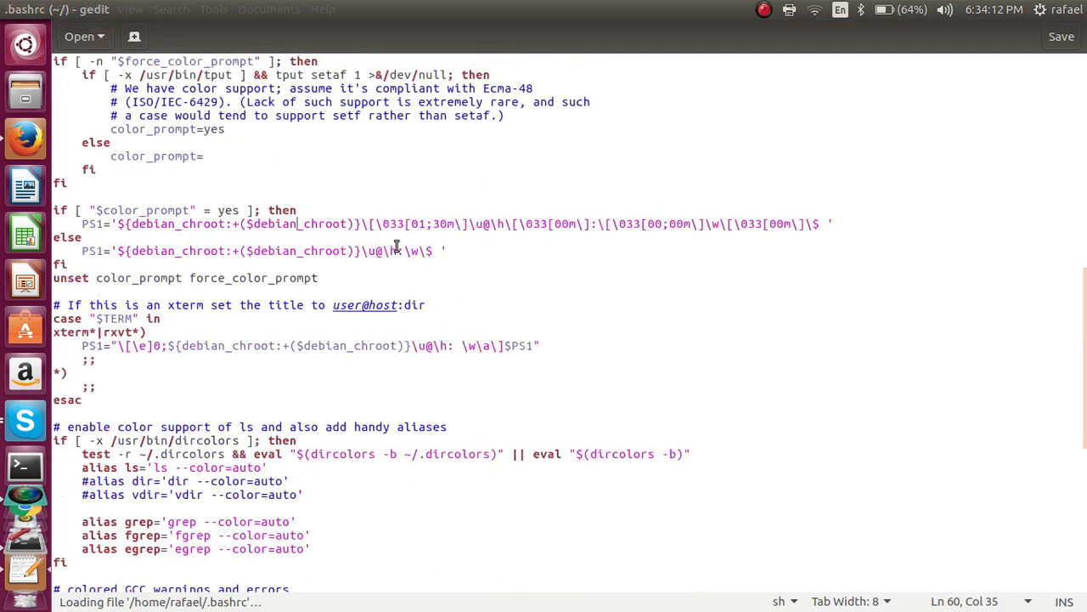
Scroll .bashrc down to the PS1 line showing colour code 01;30m.
scroll("down", 3)
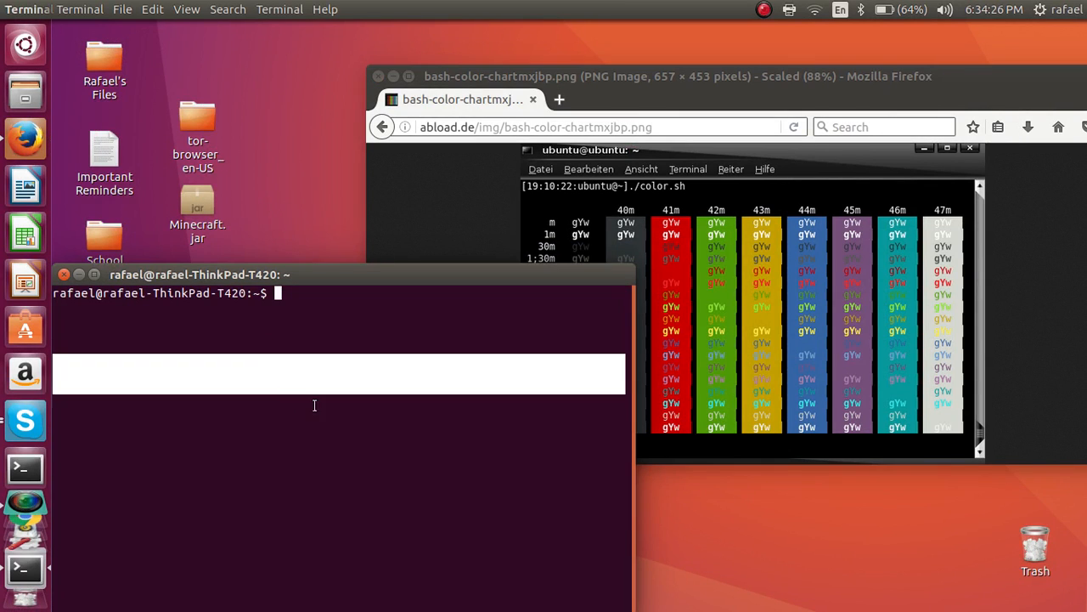
Exit the shell session to close the terminal window.
type("exit")
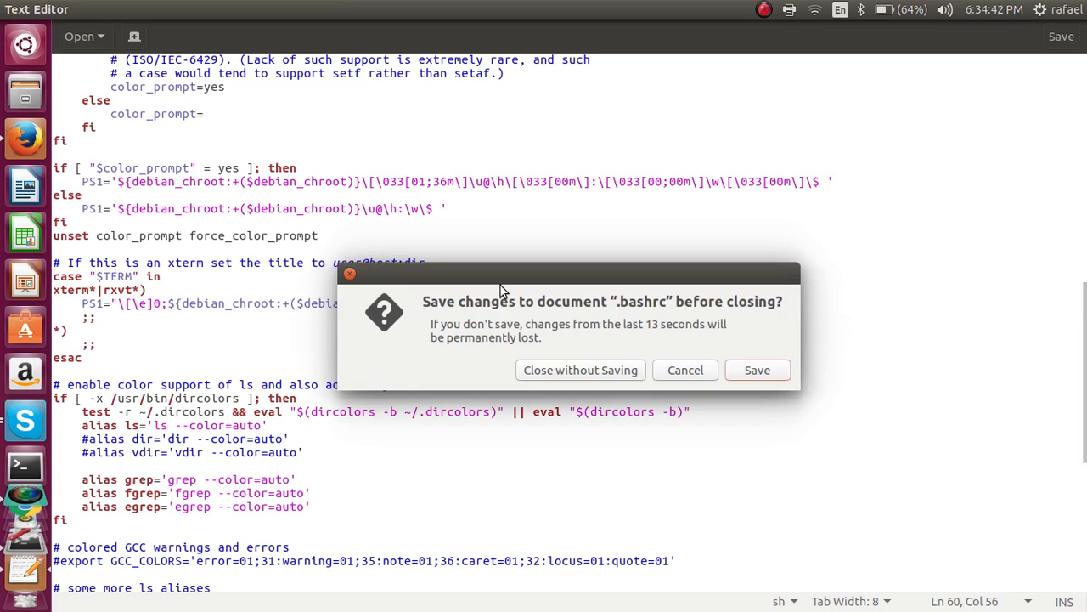
Save the edited .bashrc from the 'Save changes' dialog while closing gedit.
left_click(580, 370)
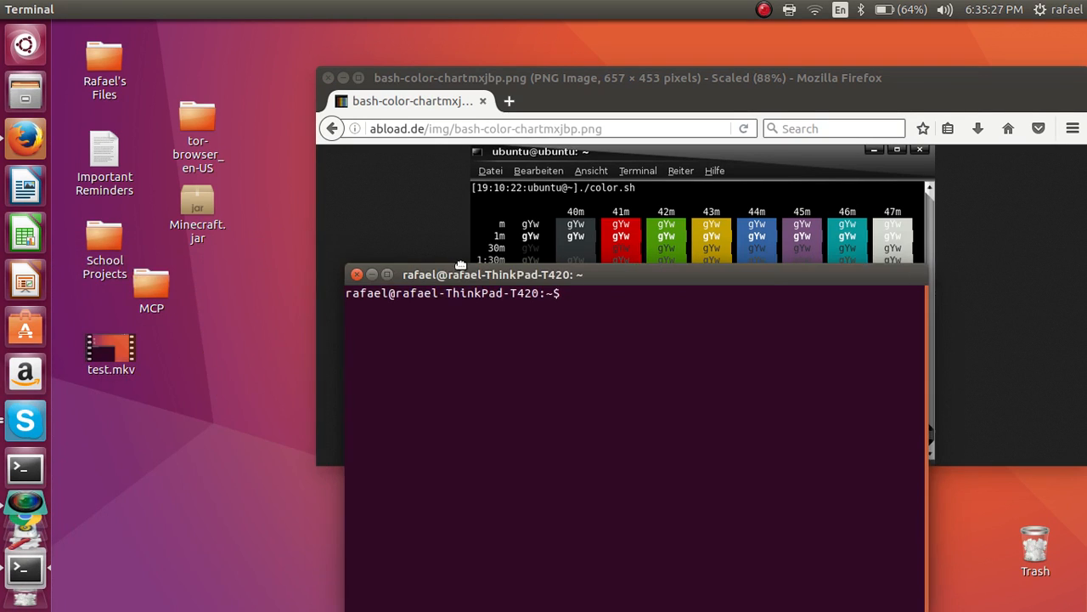
Reposition the Terminal window over the colour chart and bring it to the front.
left_click_drag(461, 274, 561, 181)
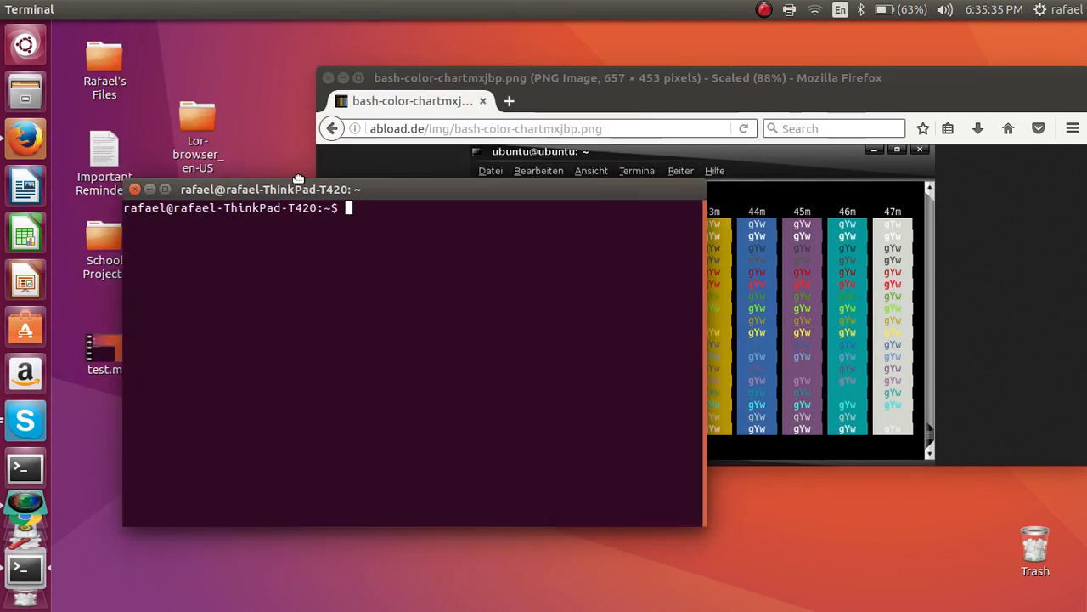
left_click_drag(267, 188, 200, 31)
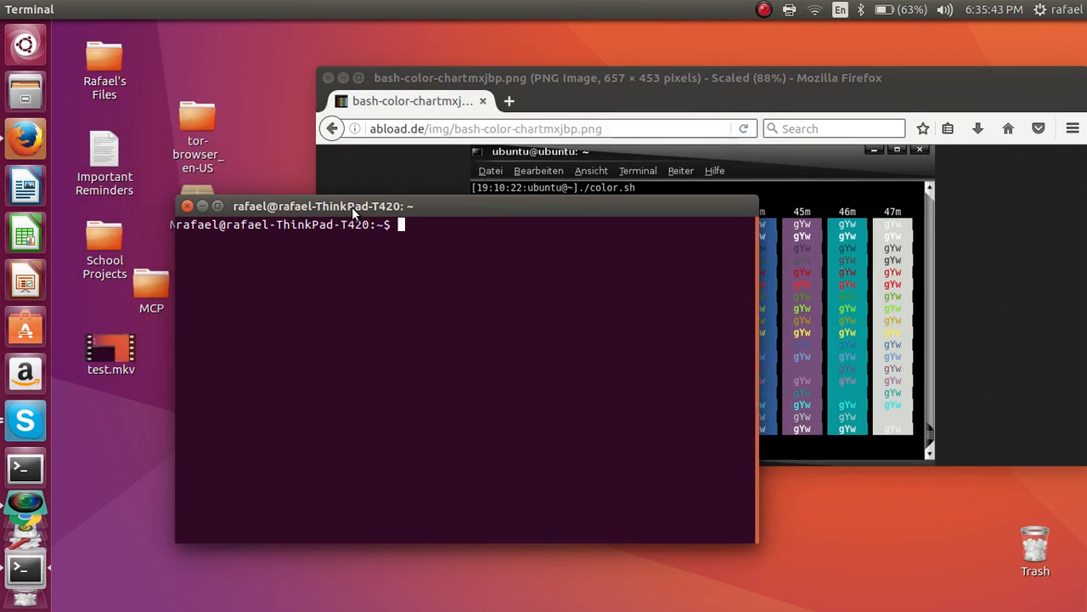
left_click_drag(352, 206, 412, 227)
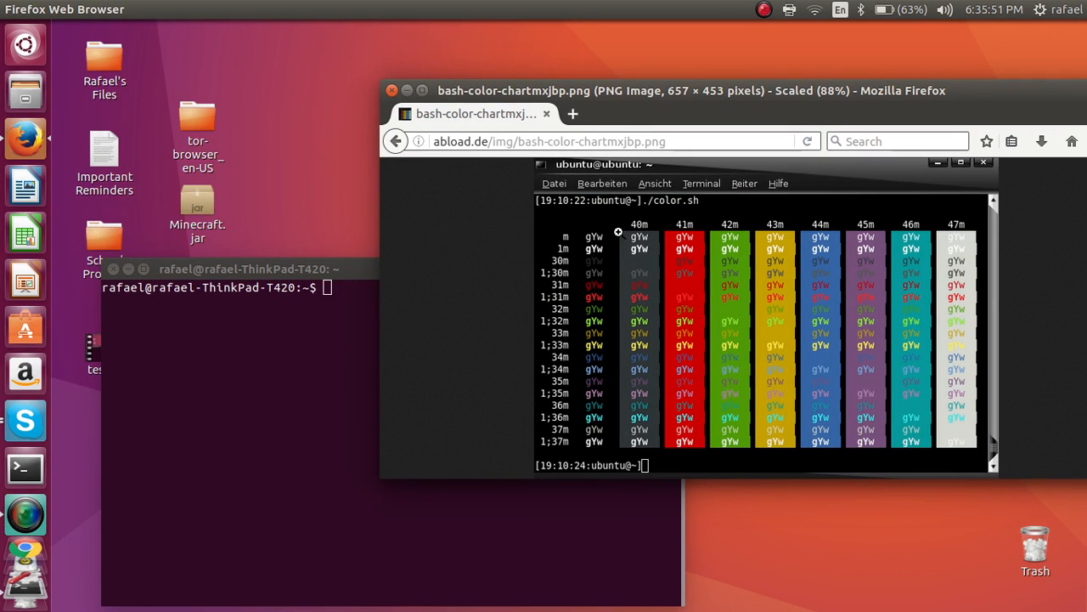
left_click(255, 269)
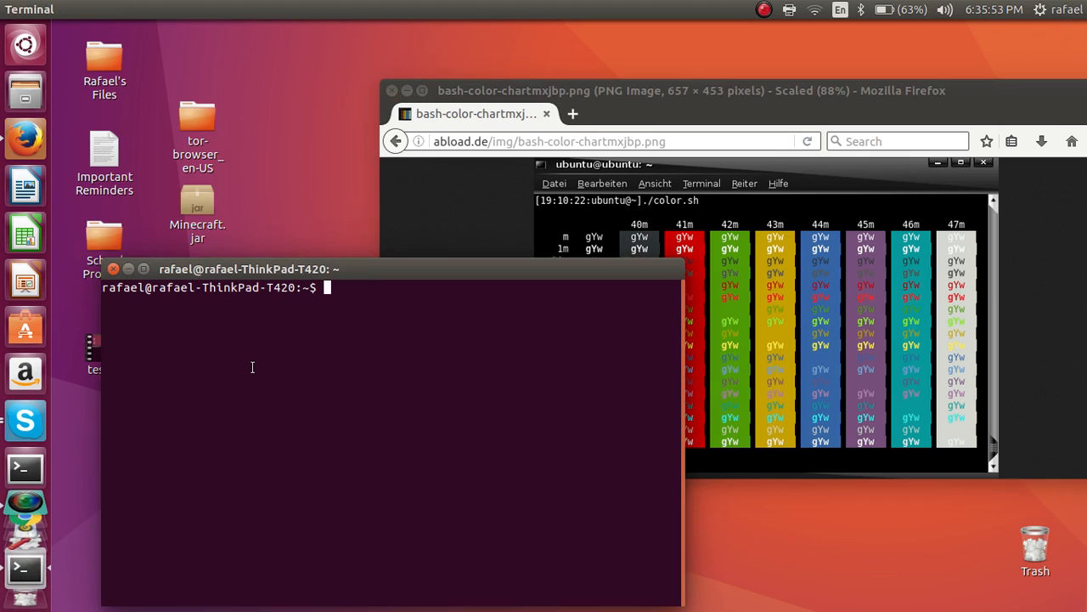
mouse_move(439, 362)
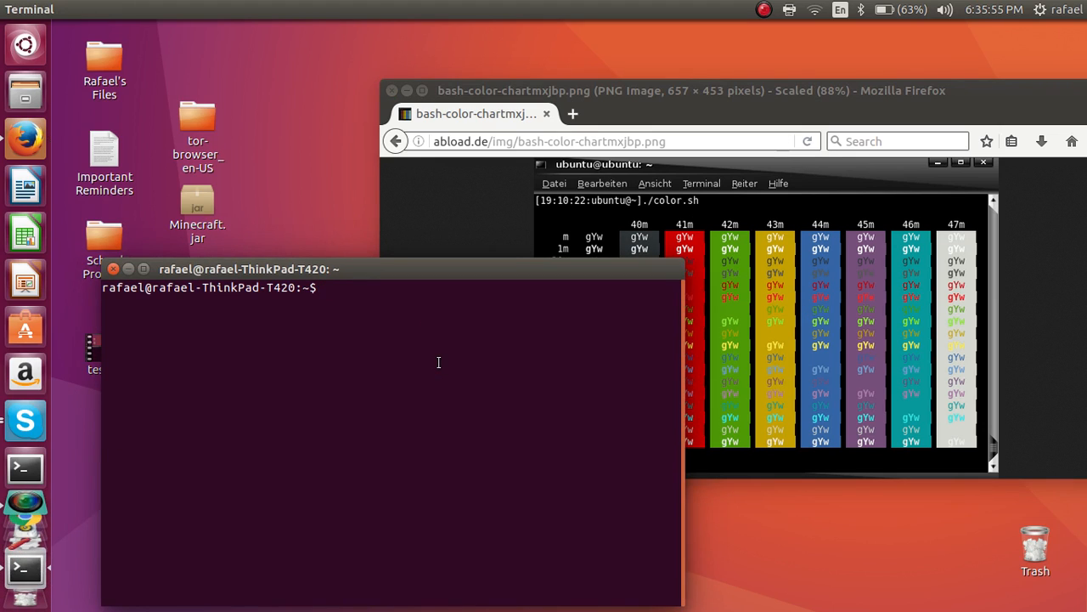